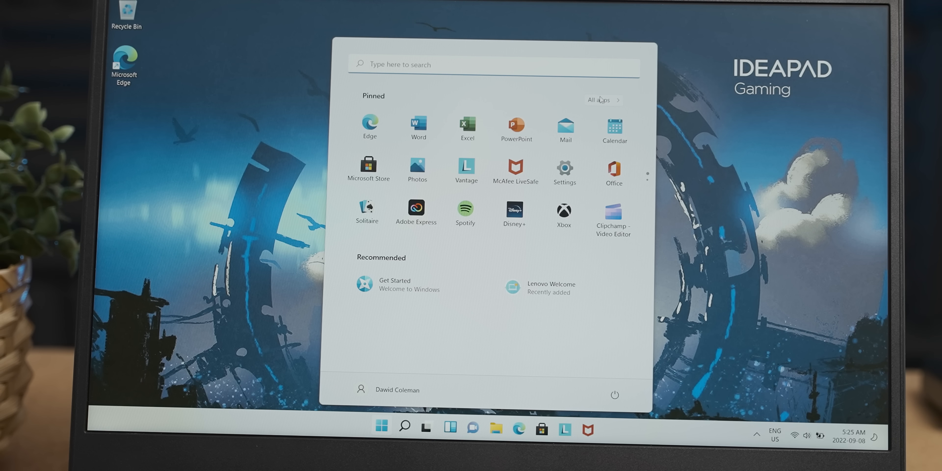
Show the full All apps list and scroll down through the preinstalled applications
click(598, 99)
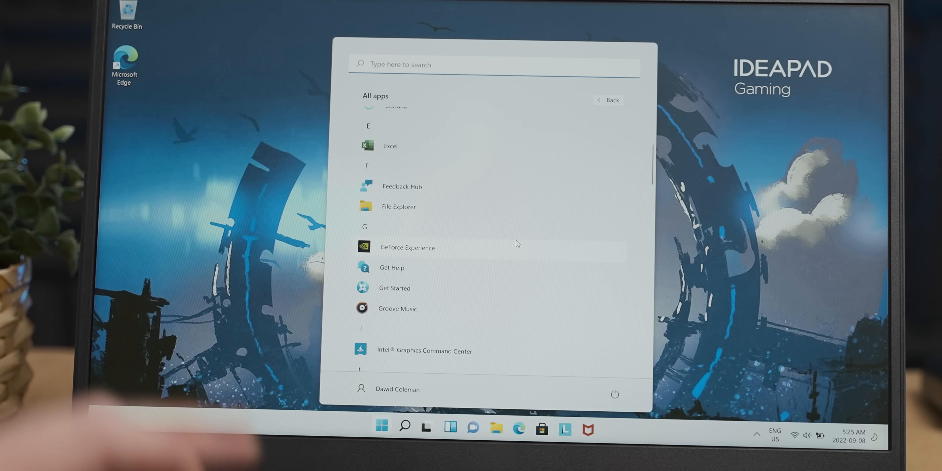
scroll(down, 3)
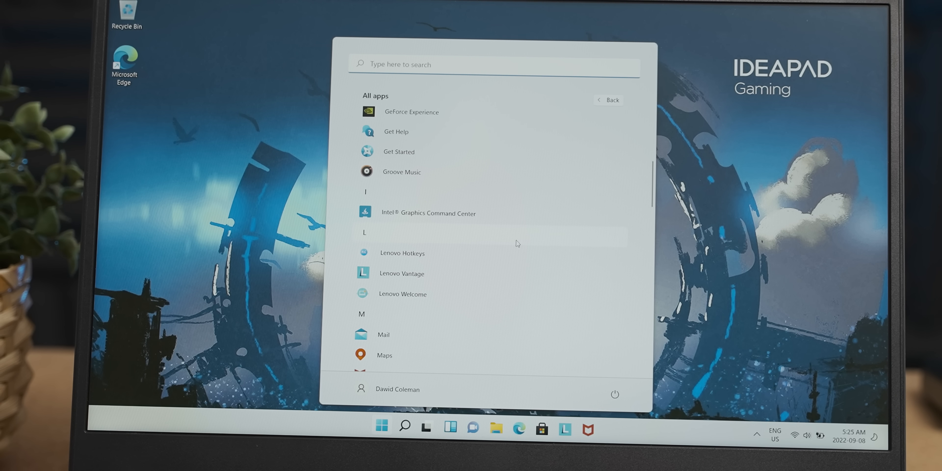
scroll(down, 3)
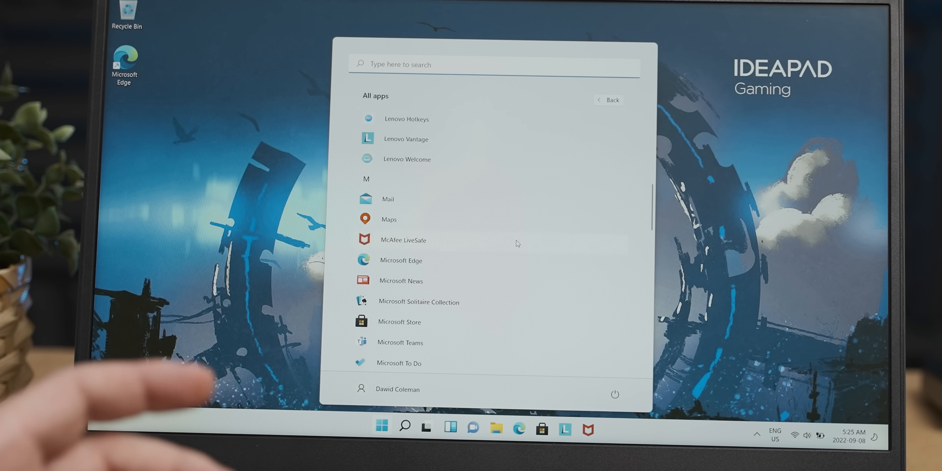
scroll(down, 3)
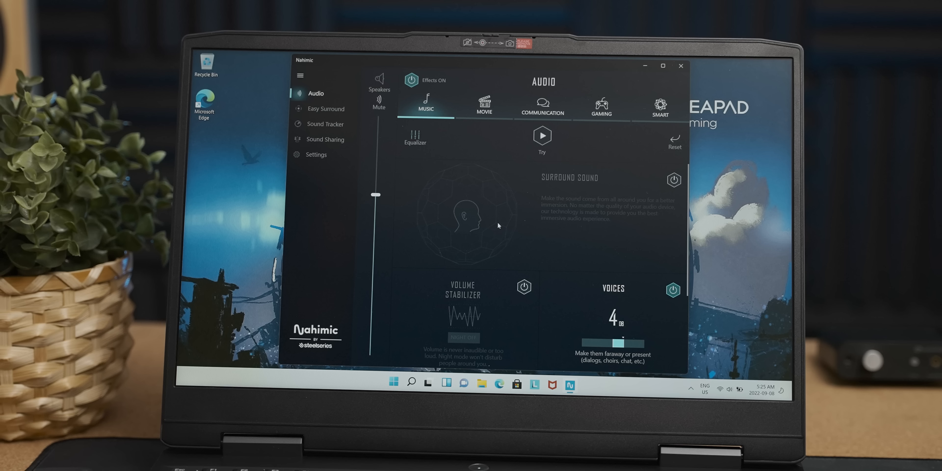
mouse_move(517, 246)
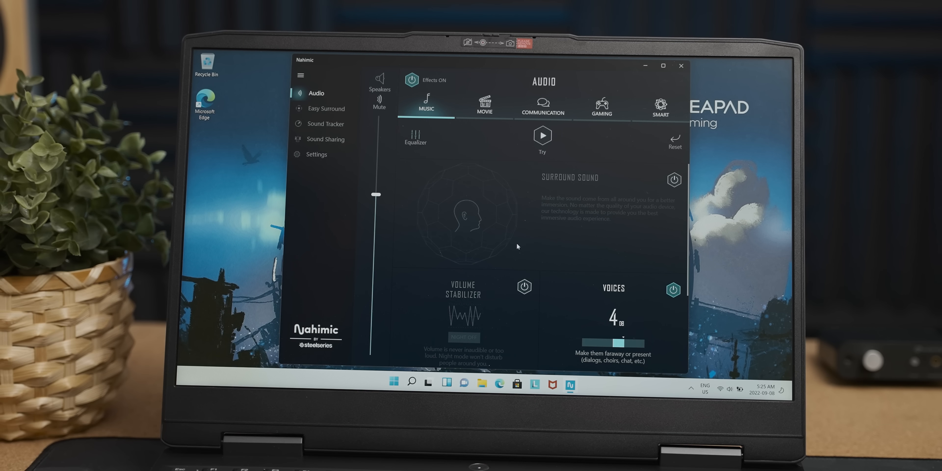
Briefly check the Nahimic audio app, then resume browsing the installed-apps list
click(394, 382)
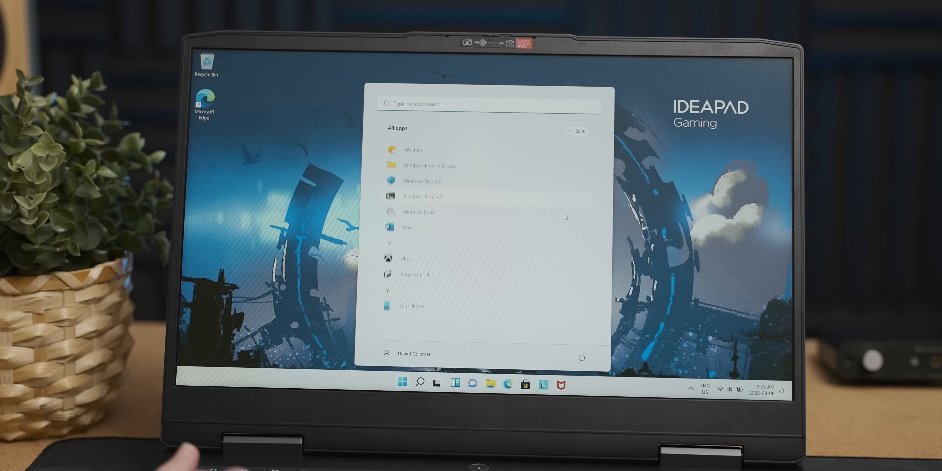
scroll(up, 3)
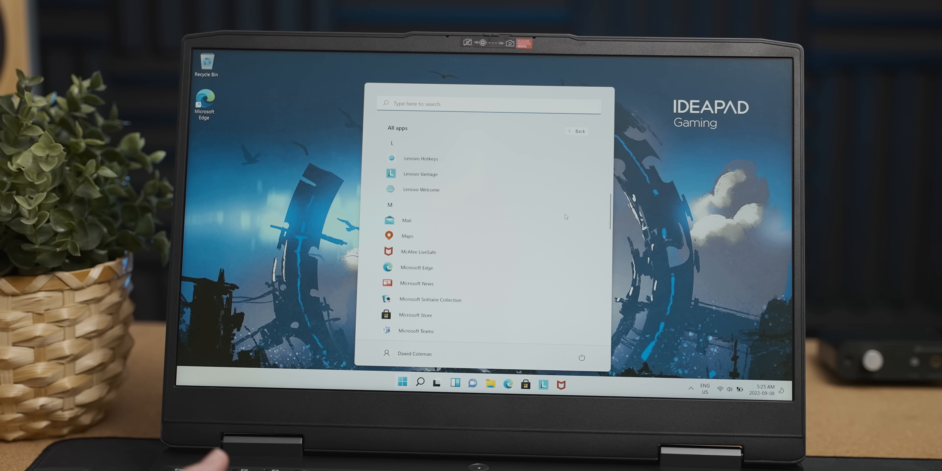
scroll(down, 3)
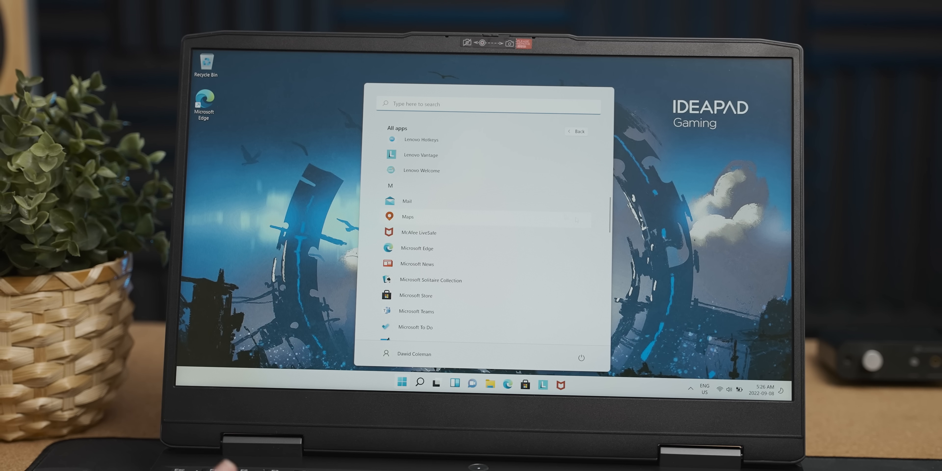